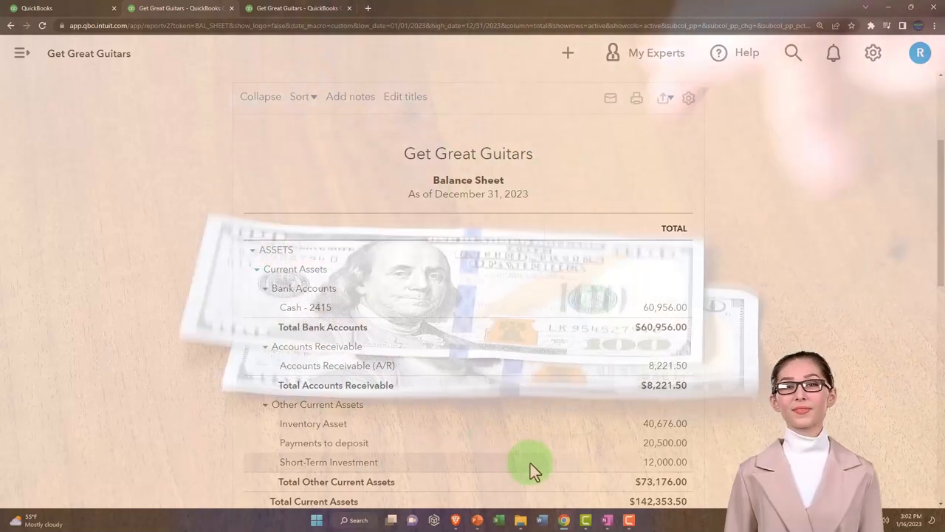
Step: Bring up the OneNote page showing the QuickBooks home-screen flowchart image
left_click(608, 519)
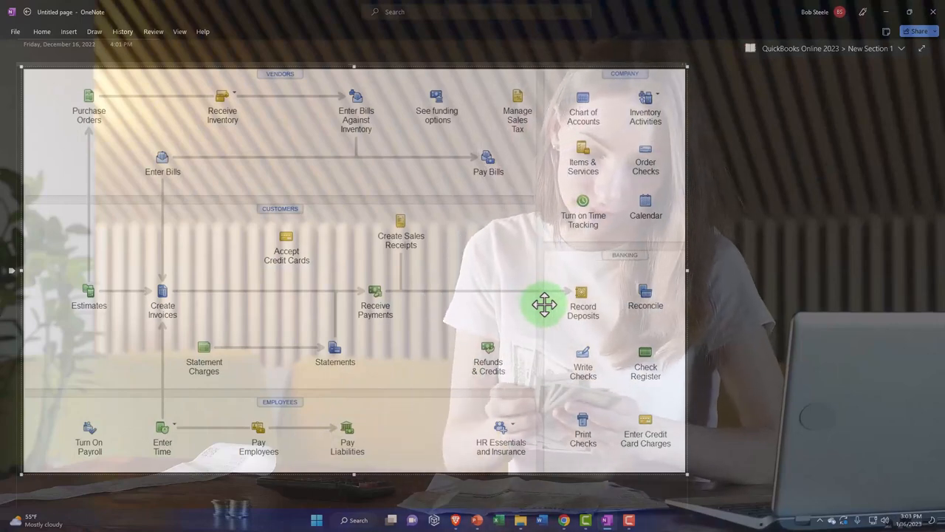
left_click(545, 305)
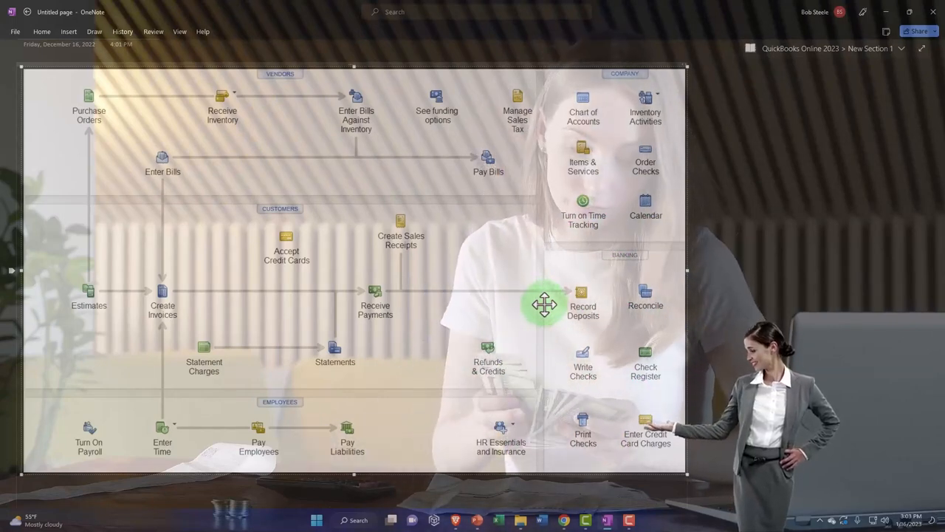
mouse_move(443, 246)
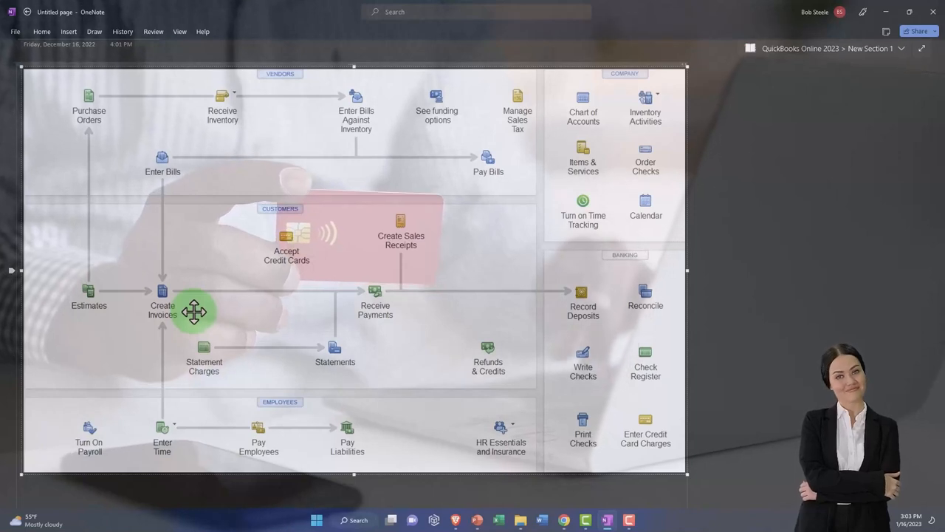
left_click(162, 291)
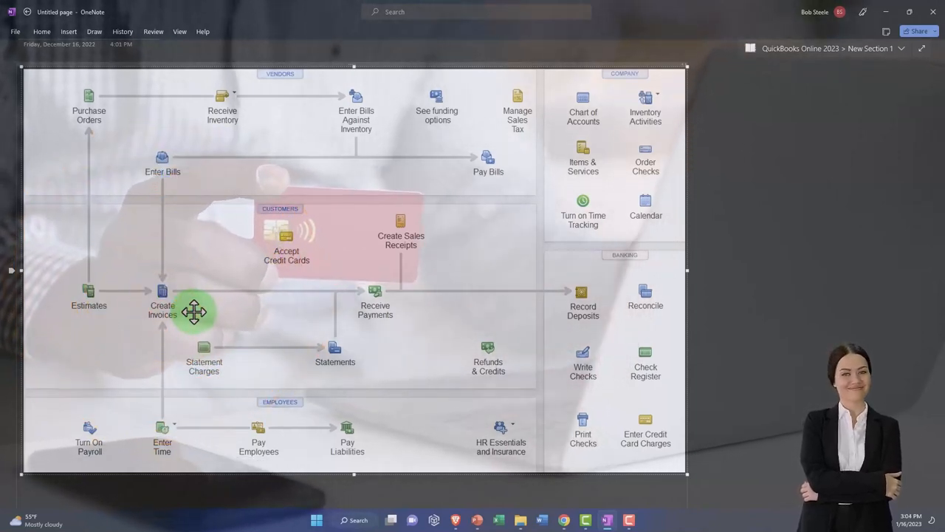
mouse_move(363, 326)
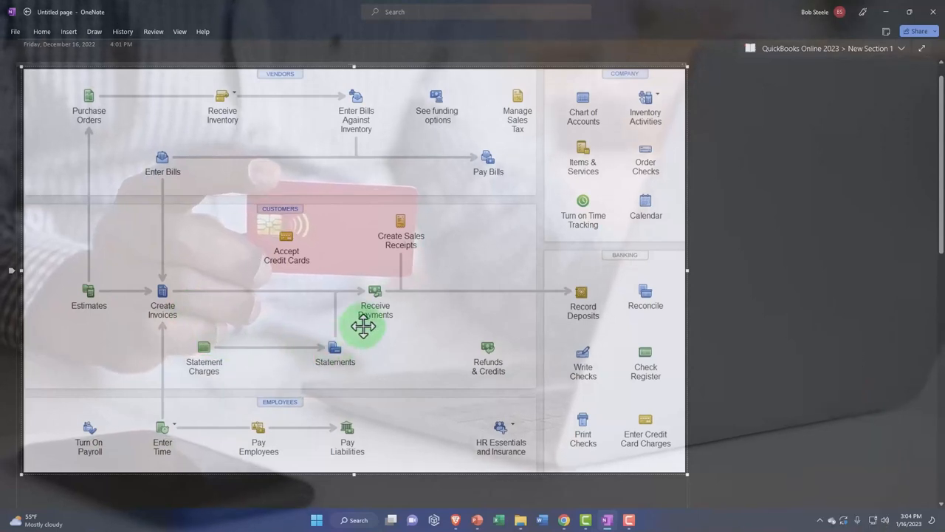
mouse_move(502, 362)
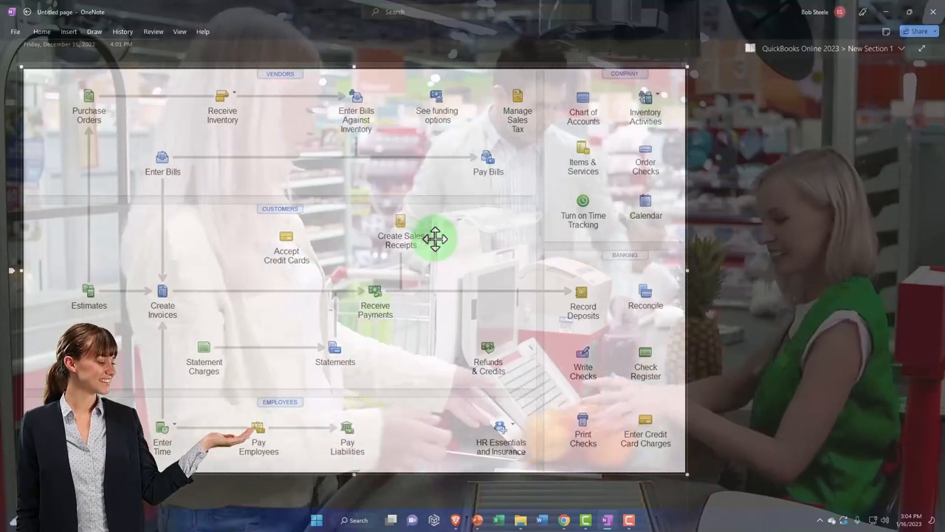
left_click(436, 238)
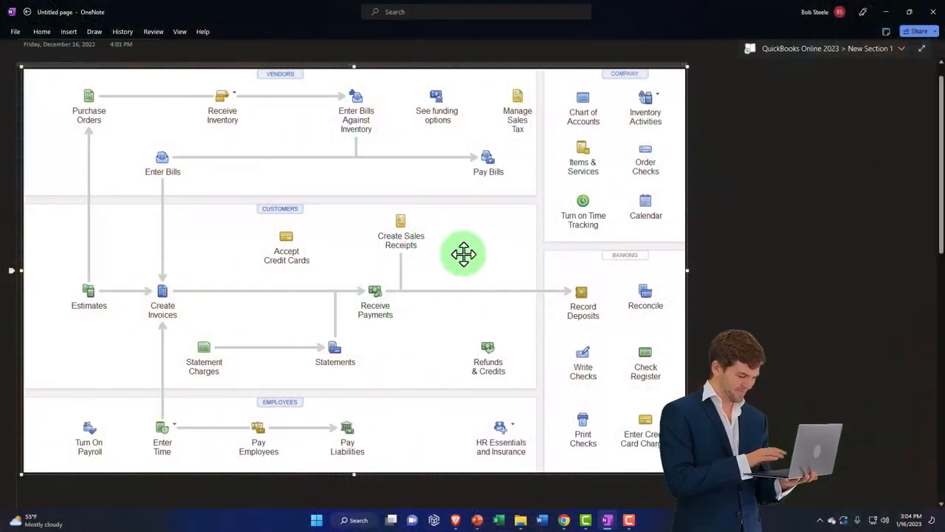
mouse_move(553, 314)
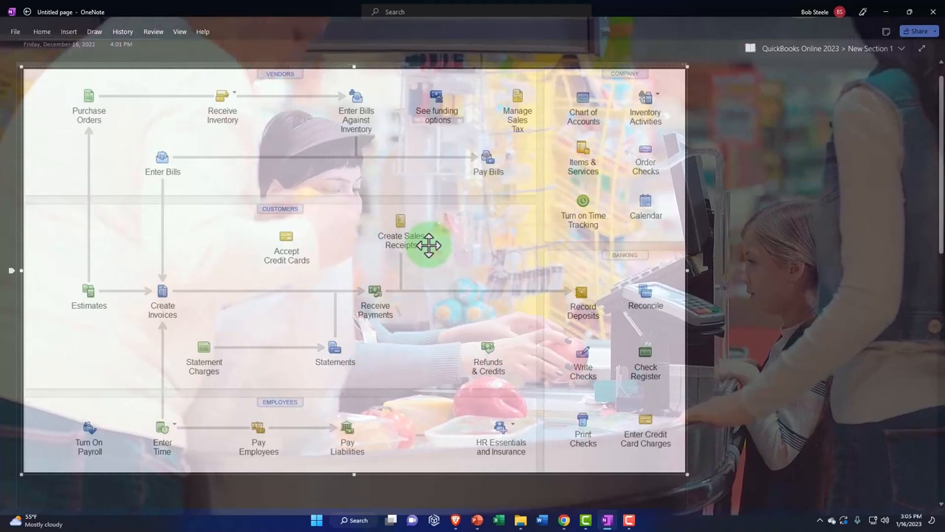
left_click(400, 243)
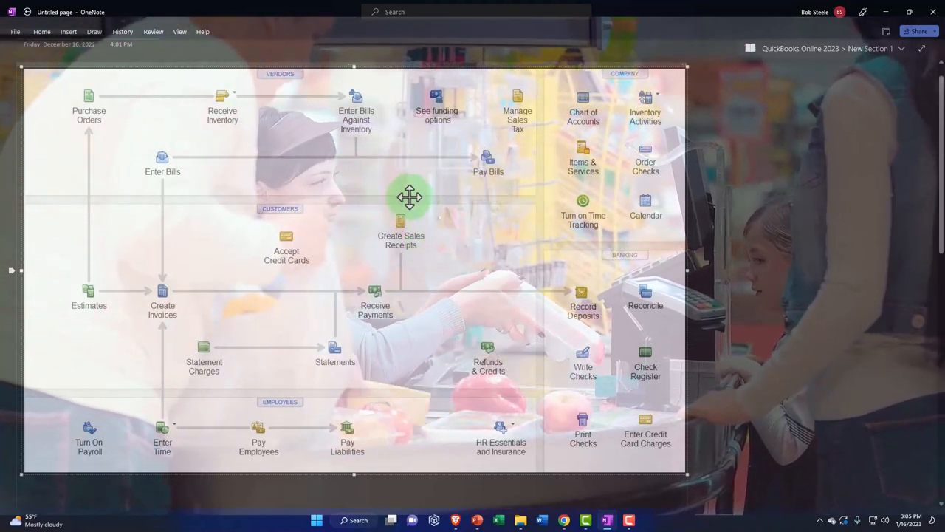
mouse_move(404, 263)
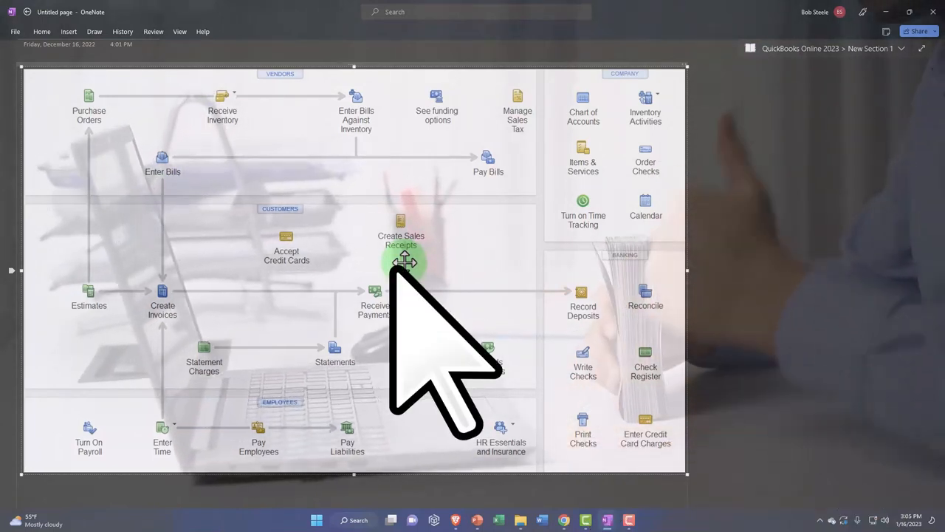
left_click(402, 262)
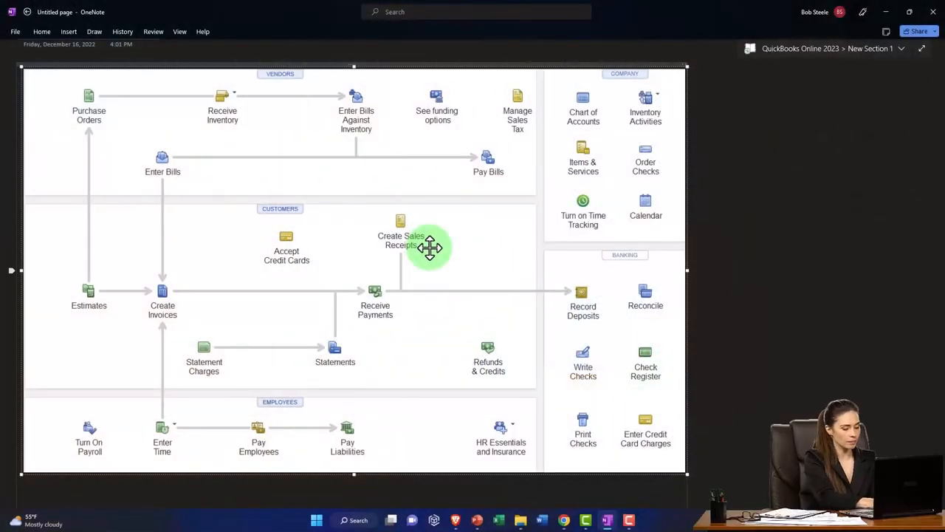
mouse_move(556, 309)
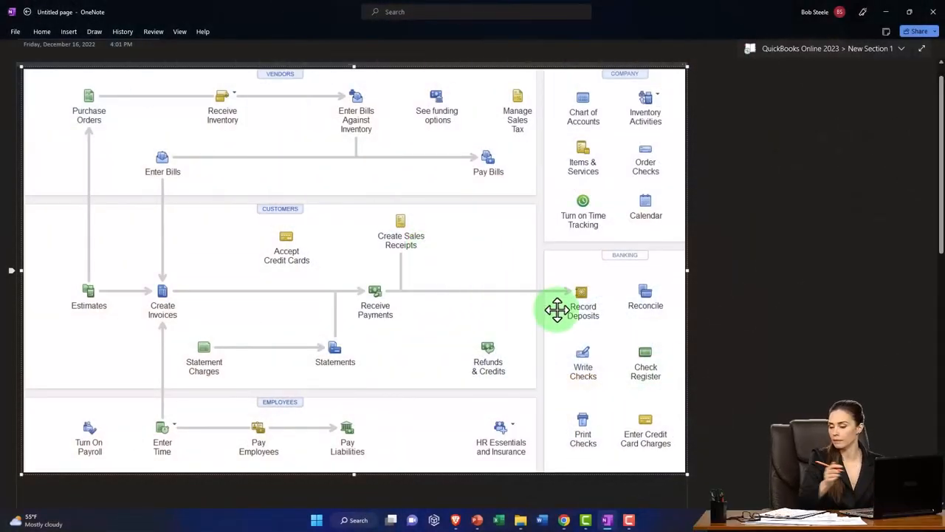